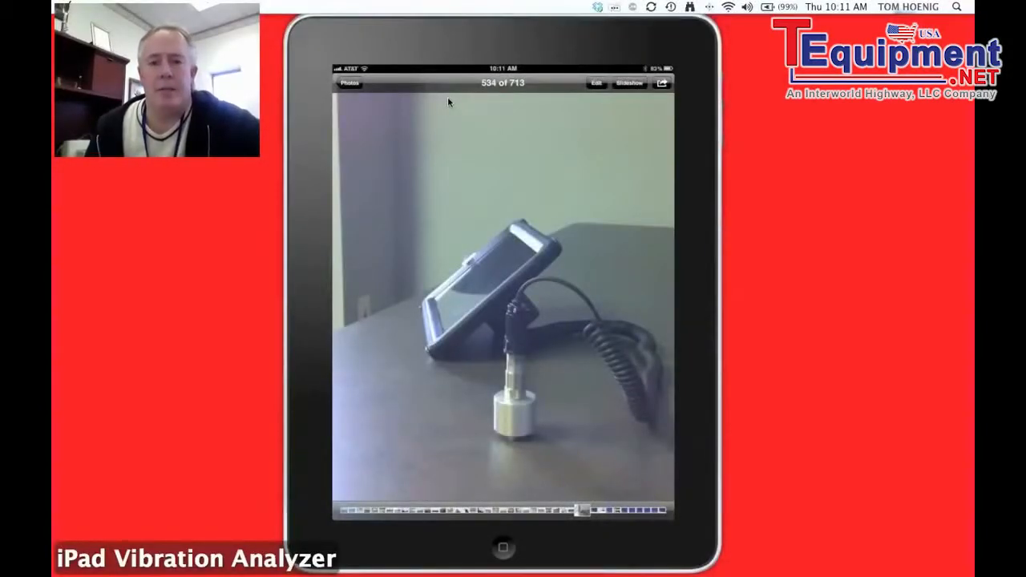
# Hide the Photos overlay so the analyzer-and-sensor photo fills the screen
pyautogui.click(503, 304)
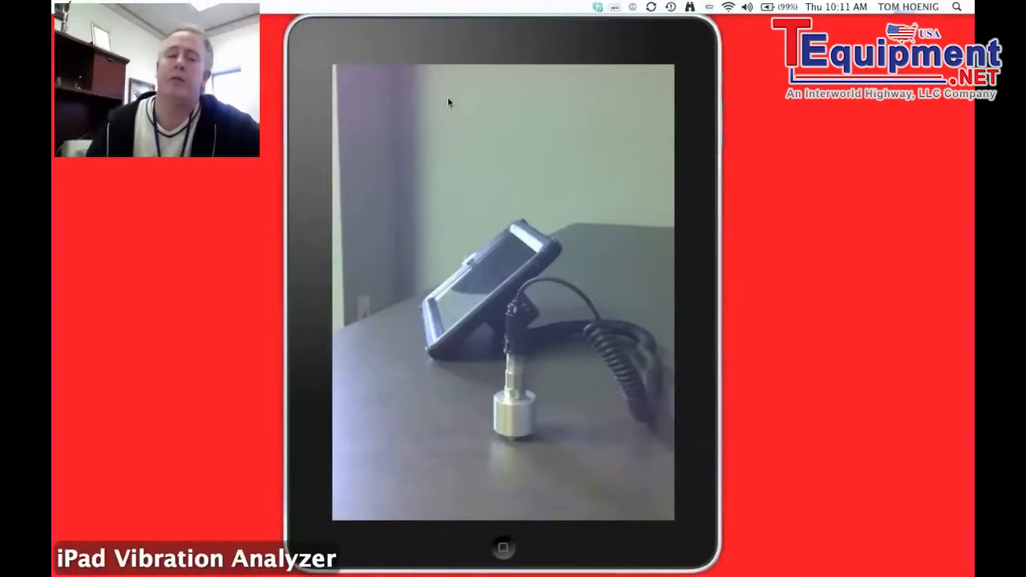
pyautogui.moveTo(564, 272)
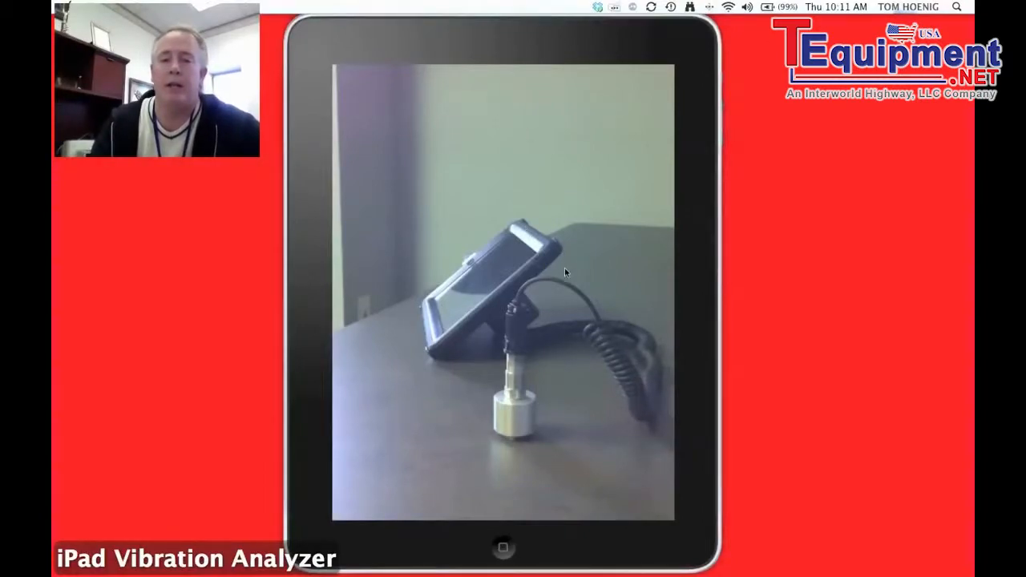
pyautogui.moveTo(680, 260)
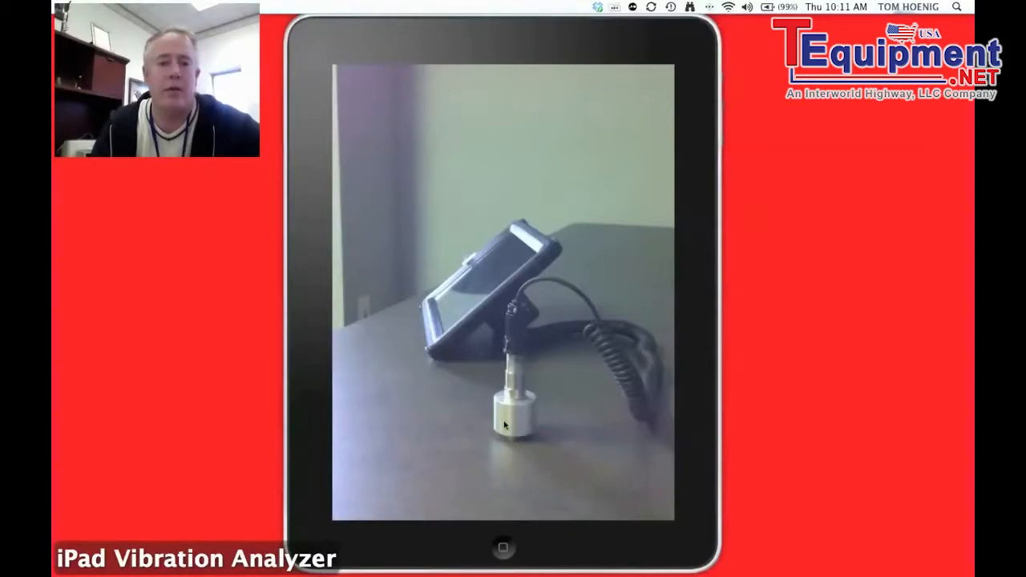
pyautogui.moveTo(492, 377)
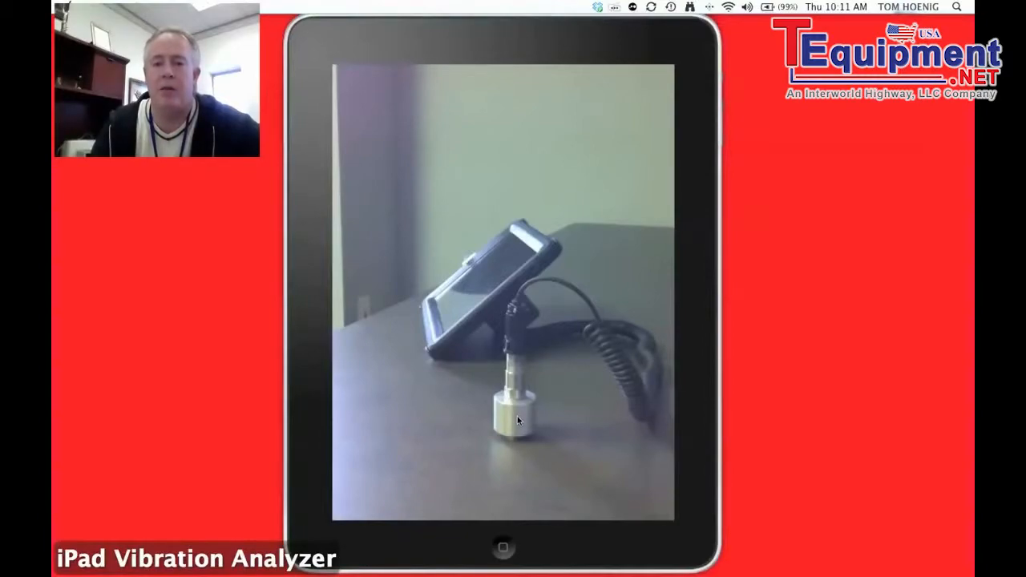
pyautogui.moveTo(518, 326)
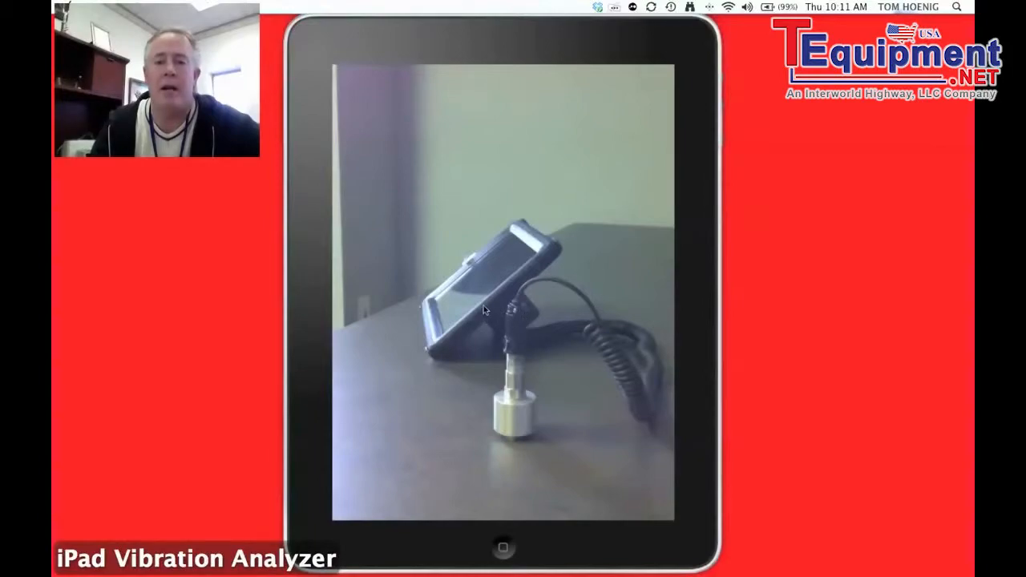
pyautogui.moveTo(518, 307)
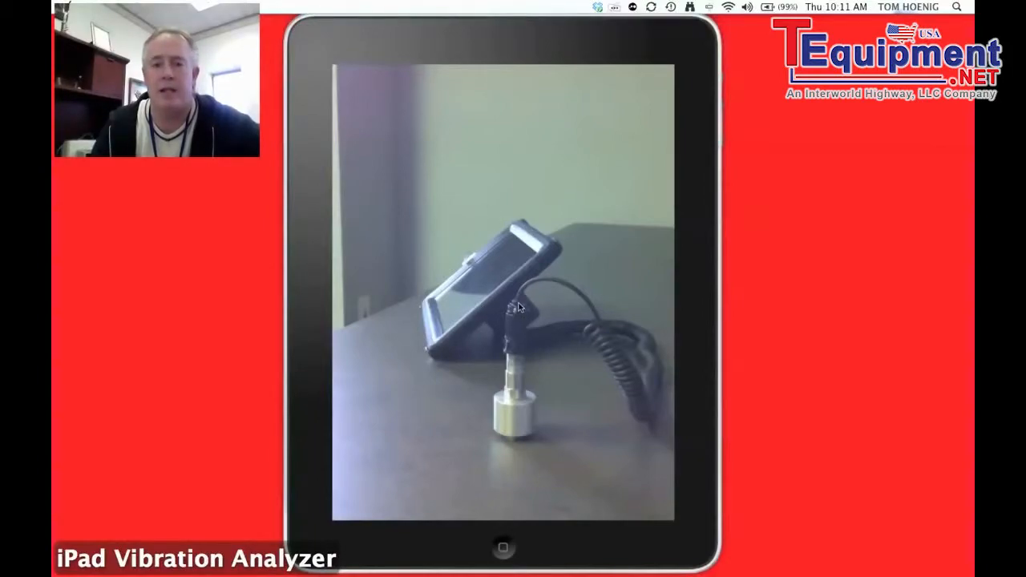
pyautogui.moveTo(553, 331)
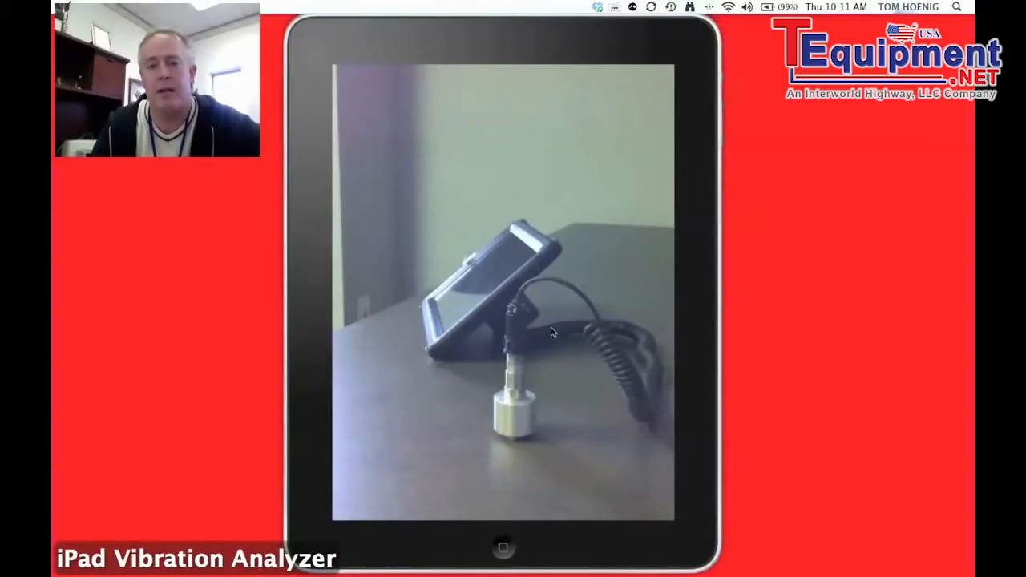
pyautogui.moveTo(547, 345)
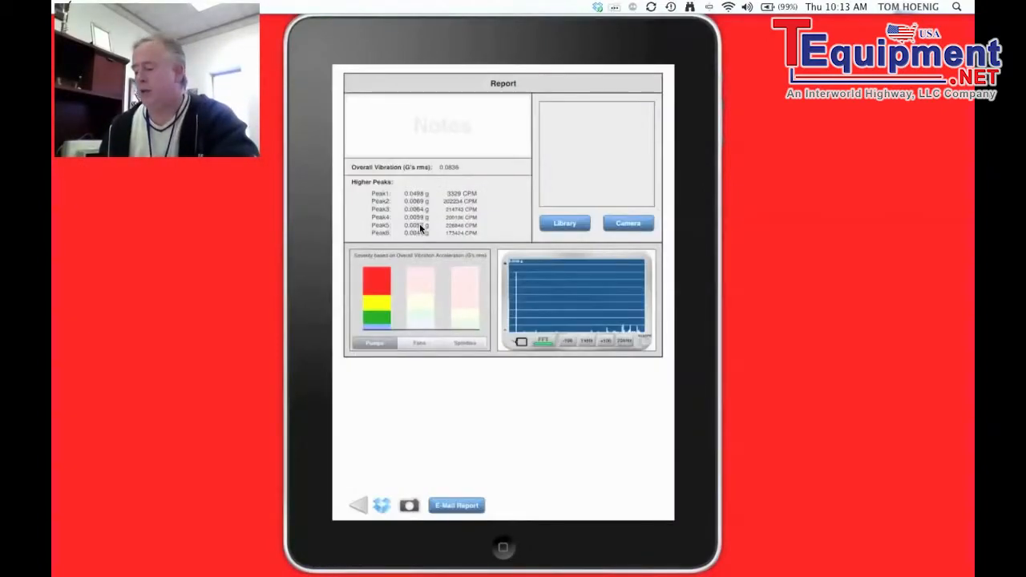
# Quit VibePro, relaunch it, and enter the analyzer to get a fresh FFT spectrum
pyautogui.click(358, 505)
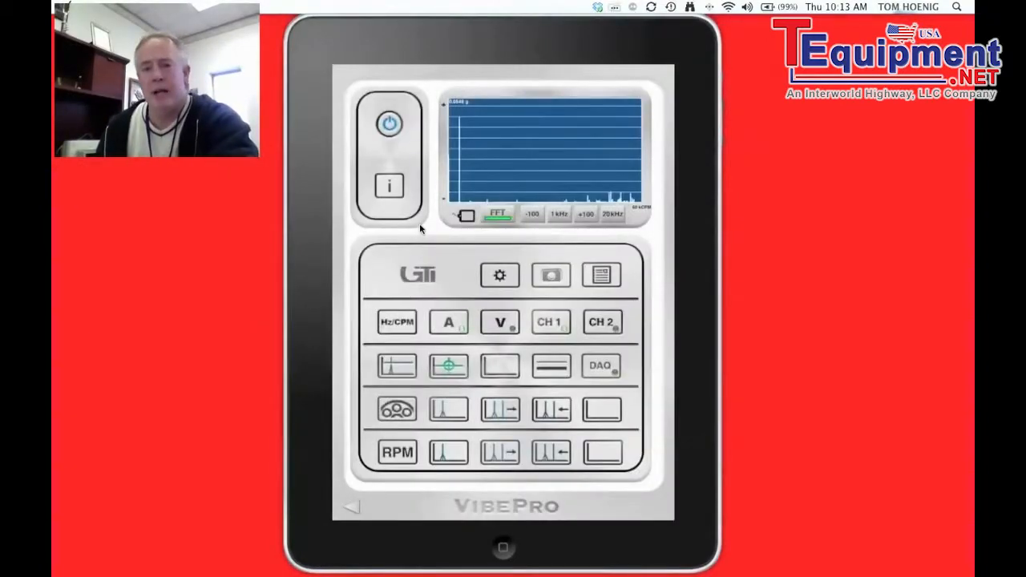
pyautogui.click(502, 548)
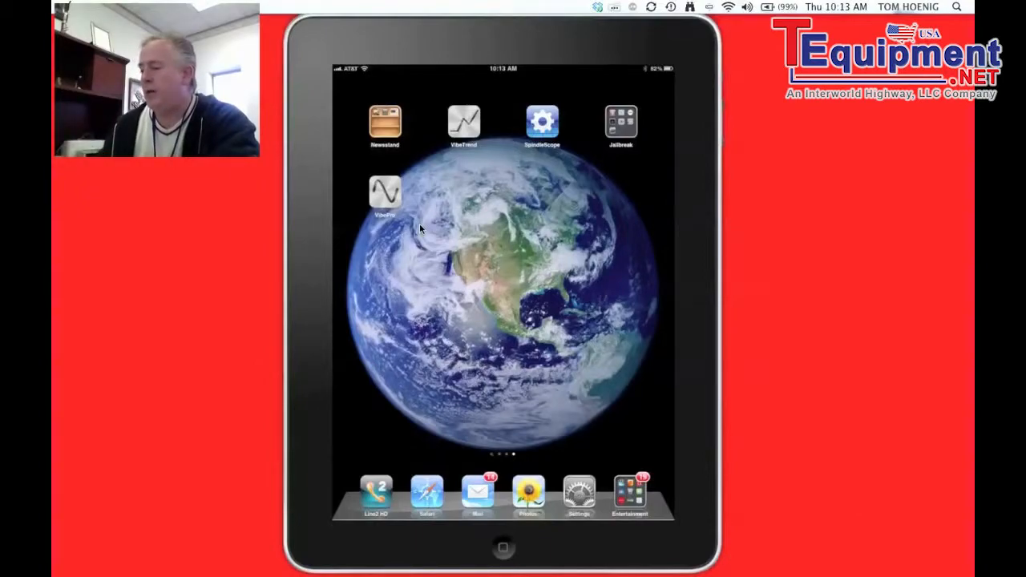
pyautogui.click(385, 192)
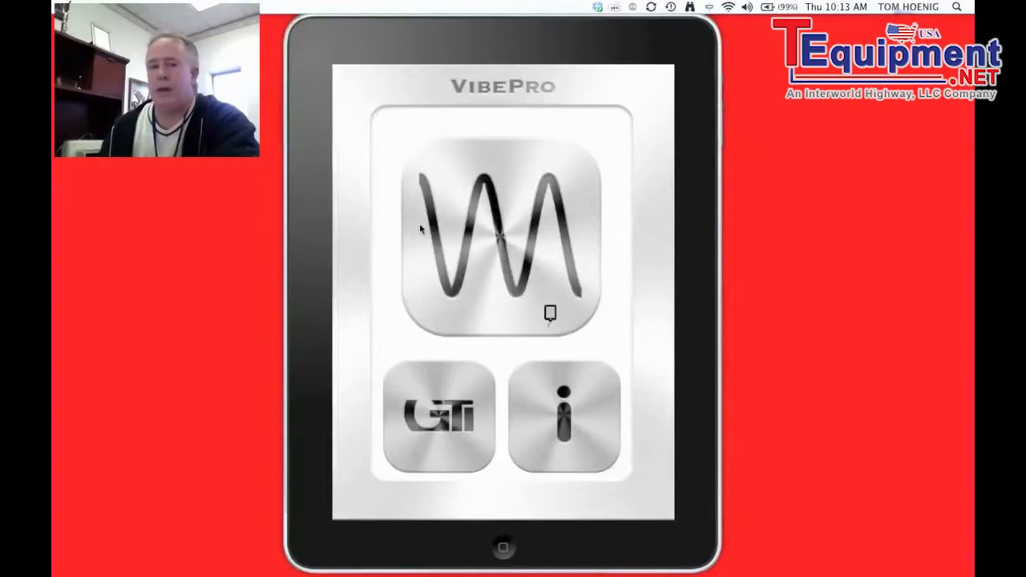
pyautogui.click(503, 232)
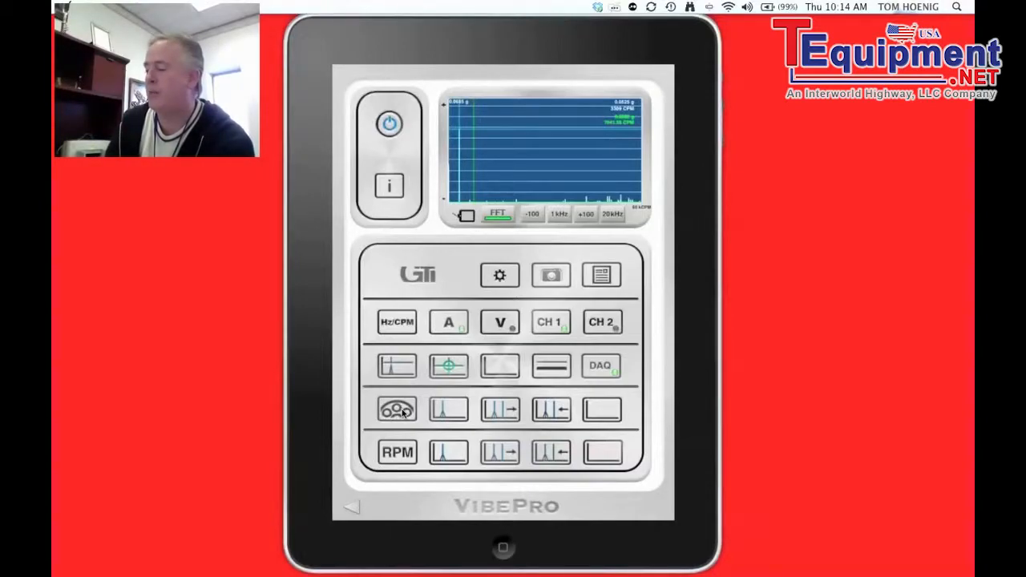
pyautogui.click(397, 409)
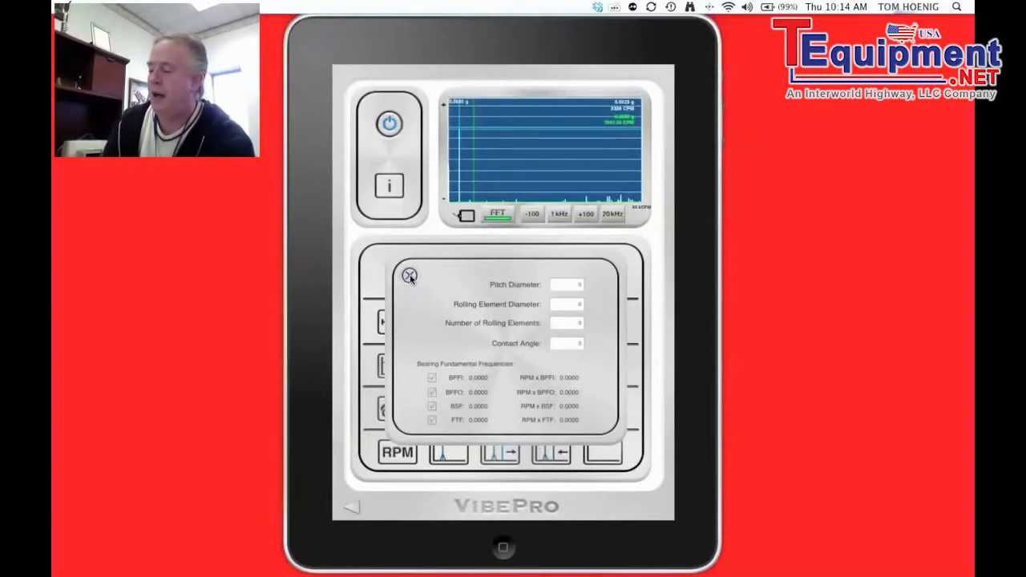
pyautogui.click(409, 276)
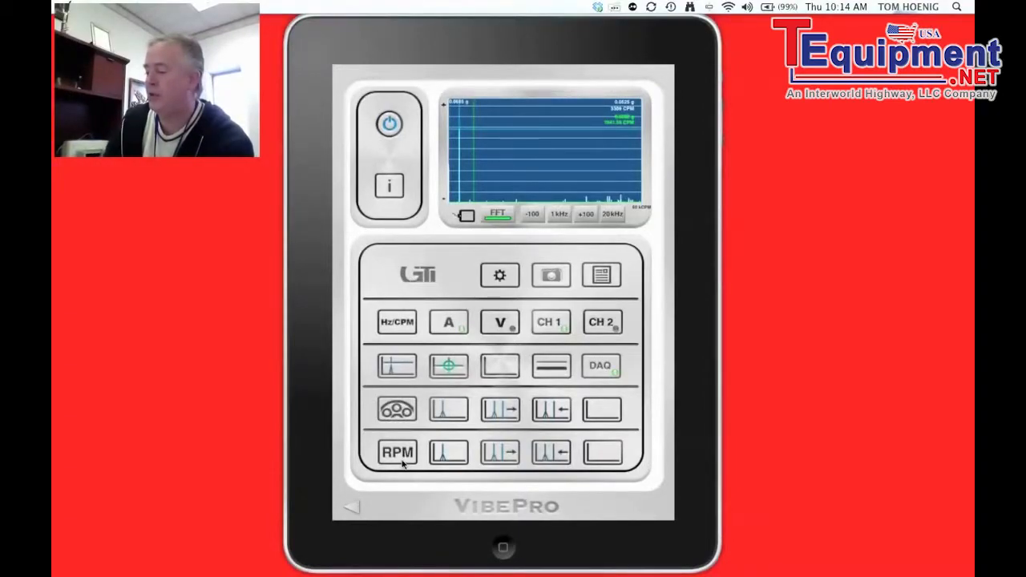
# Open the RPM entry, which shows zero RPM, and close it
pyautogui.click(397, 452)
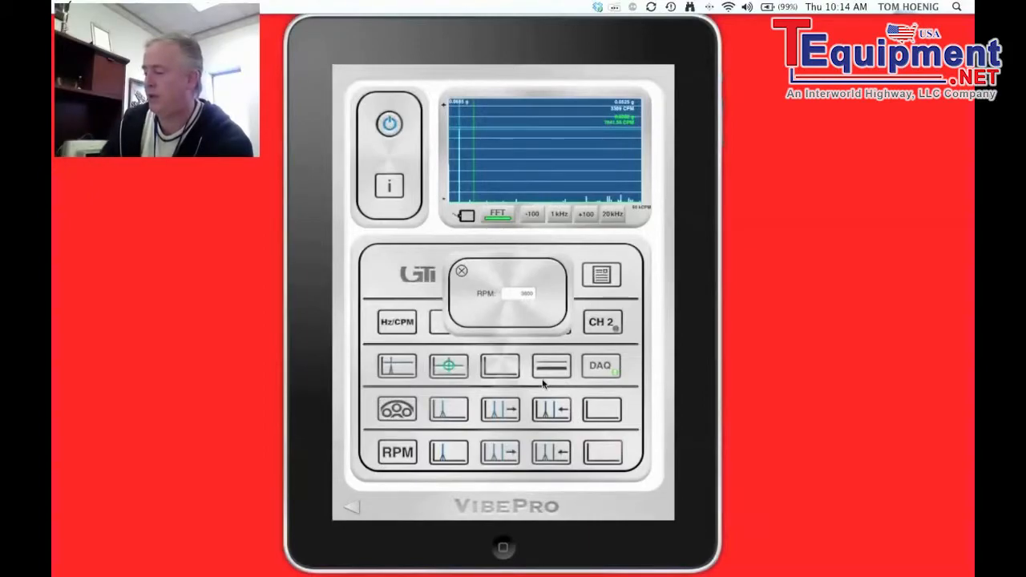
pyautogui.click(462, 270)
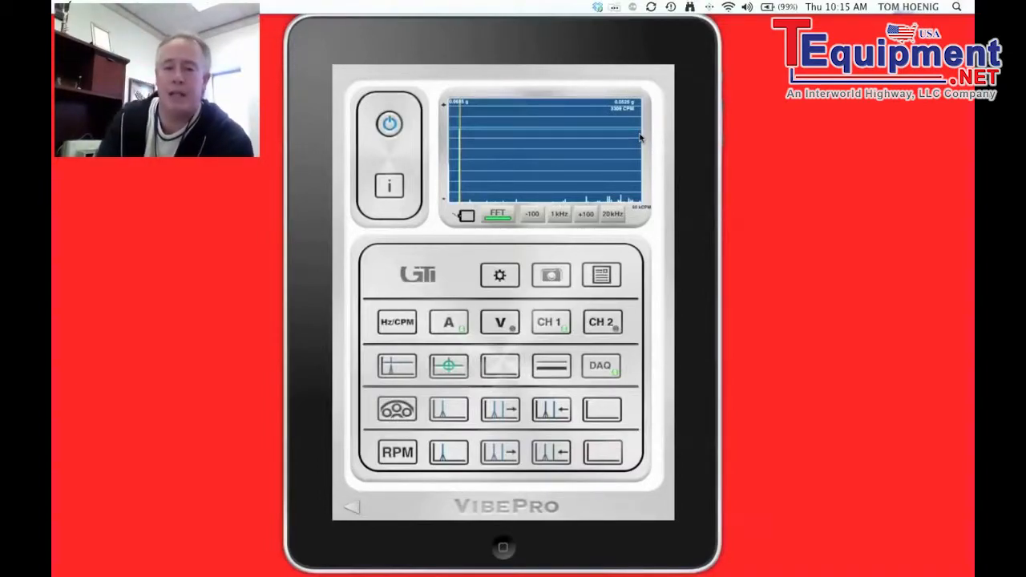
pyautogui.moveTo(579, 189)
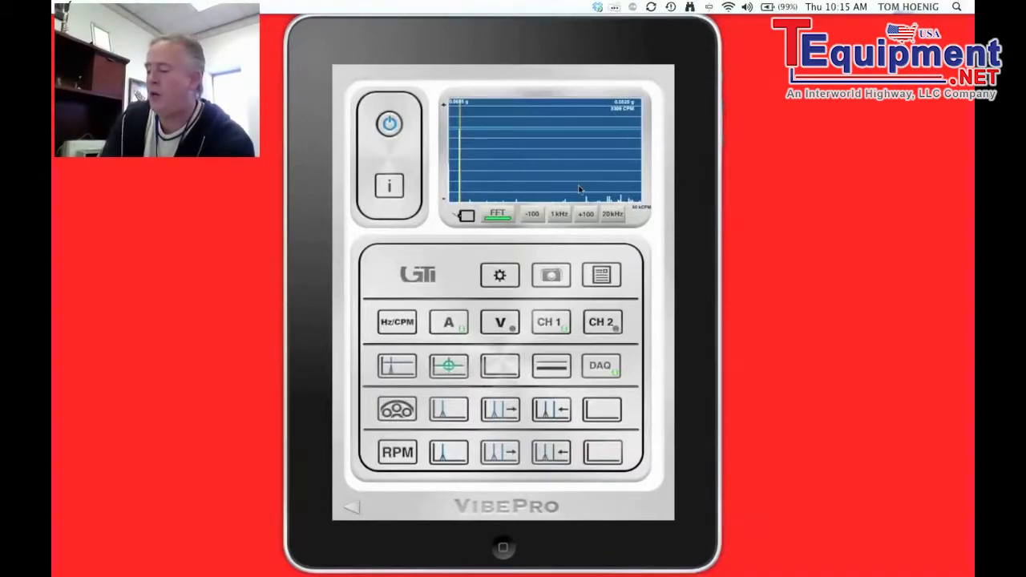
pyautogui.moveTo(496, 385)
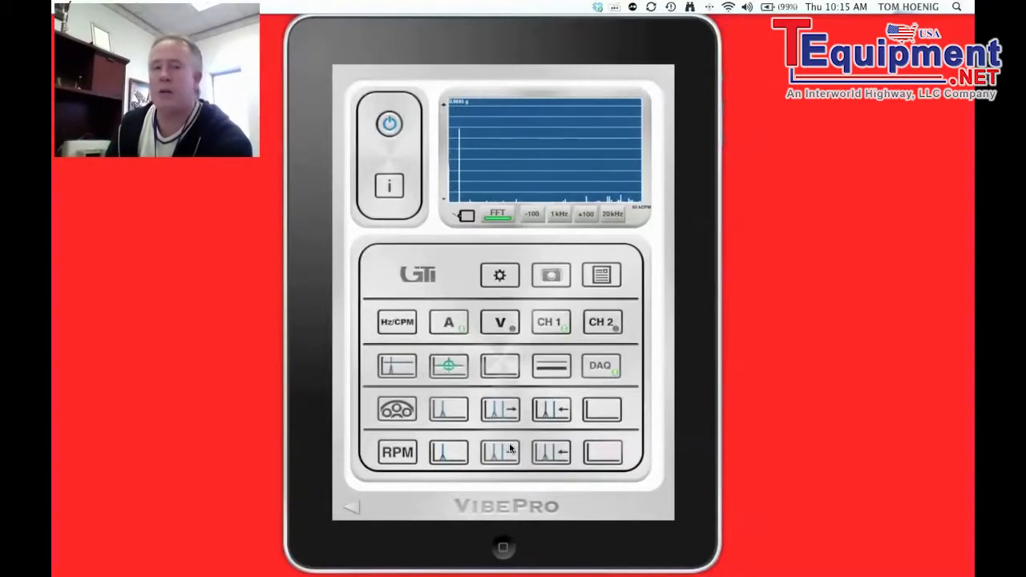
# Generate the report, add the note 'Test', and bring up the camera
pyautogui.click(600, 275)
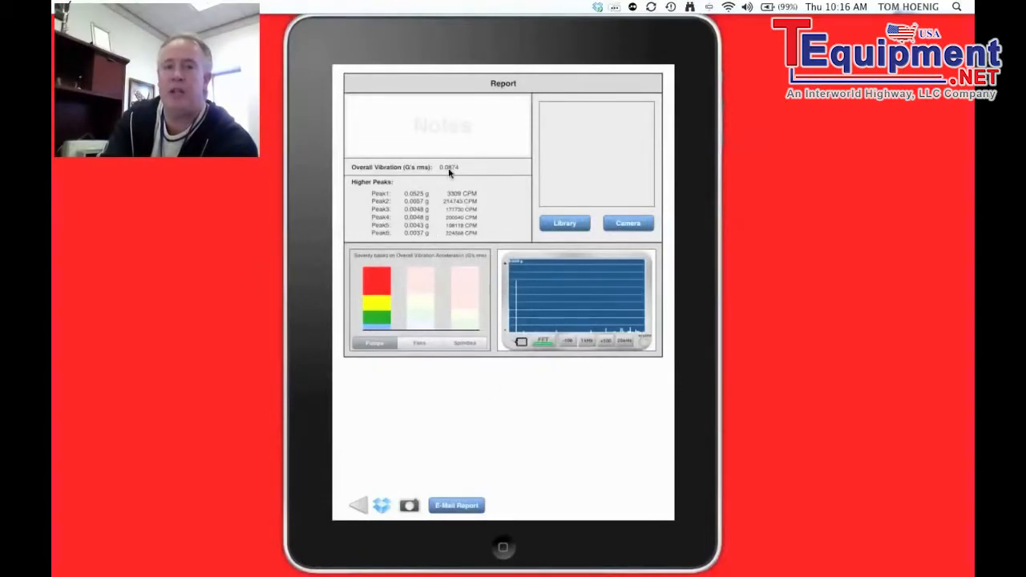
pyautogui.moveTo(641, 317)
pyautogui.write('Test')
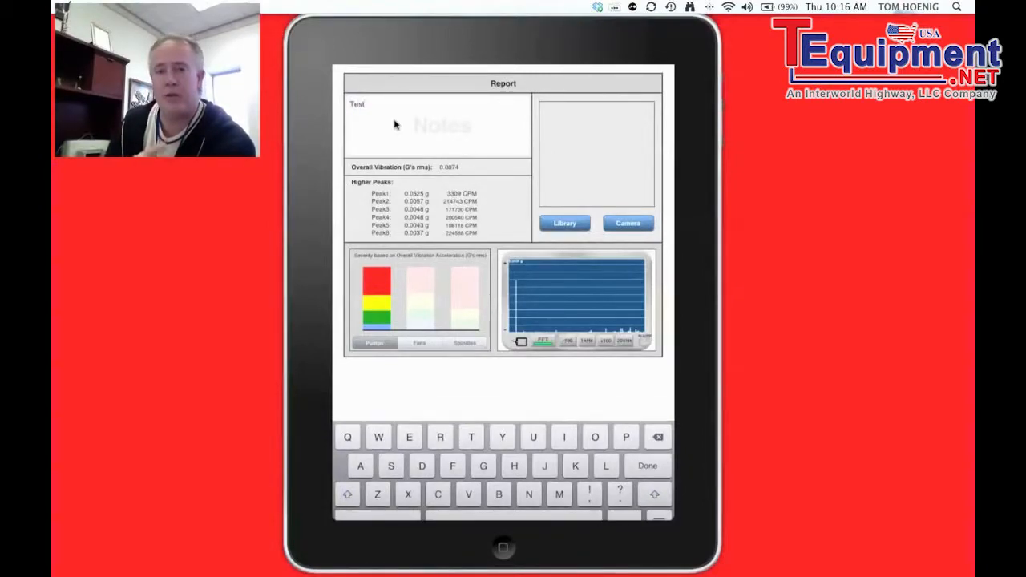
pyautogui.click(646, 466)
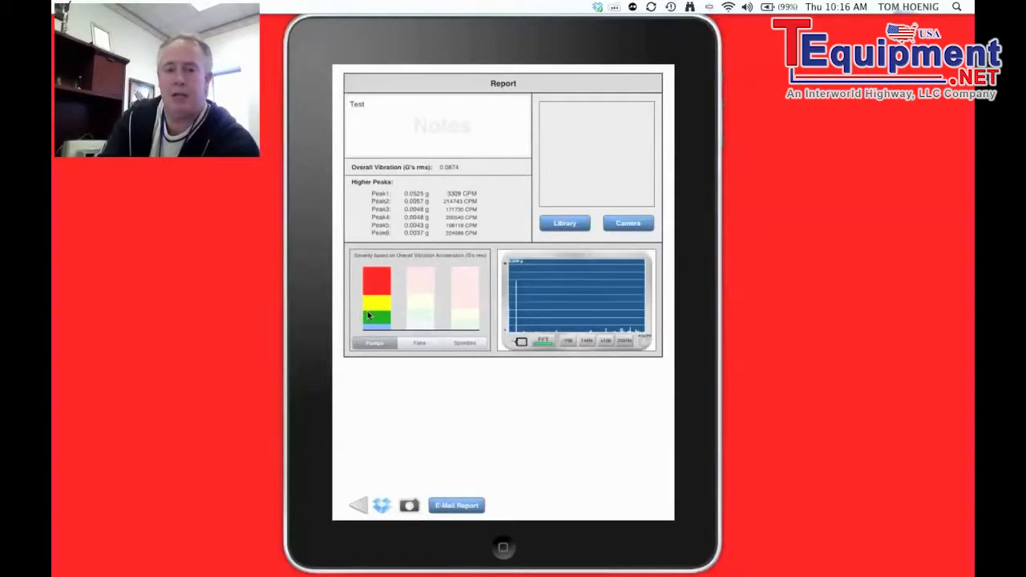
pyautogui.moveTo(439, 308)
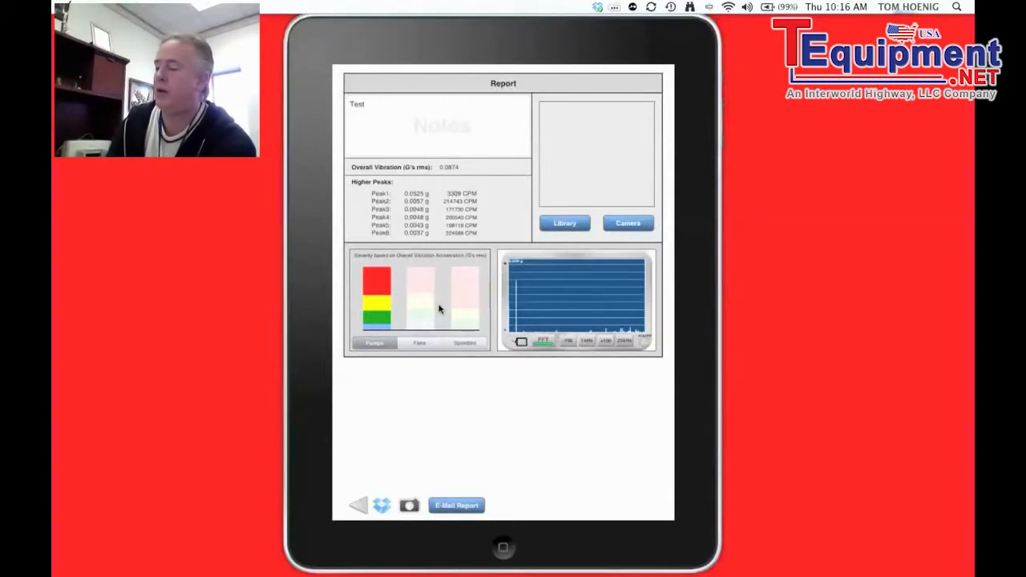
pyautogui.moveTo(449, 369)
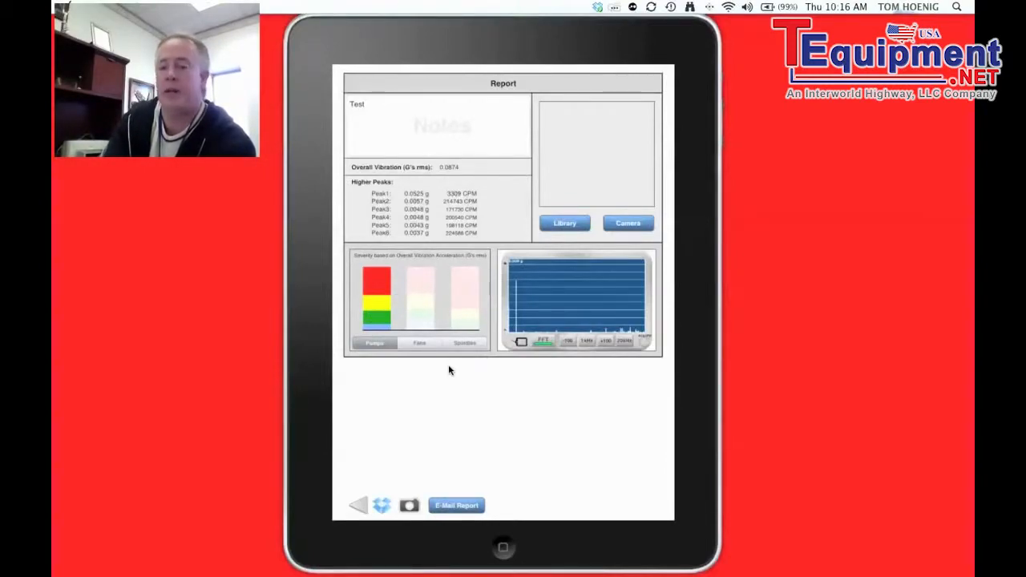
pyautogui.click(465, 343)
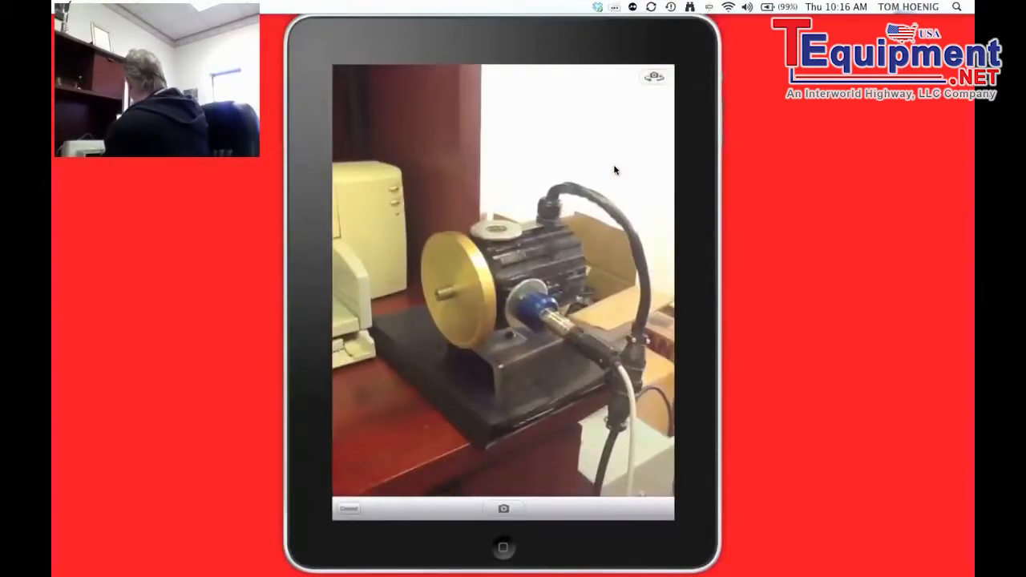
pyautogui.click(503, 508)
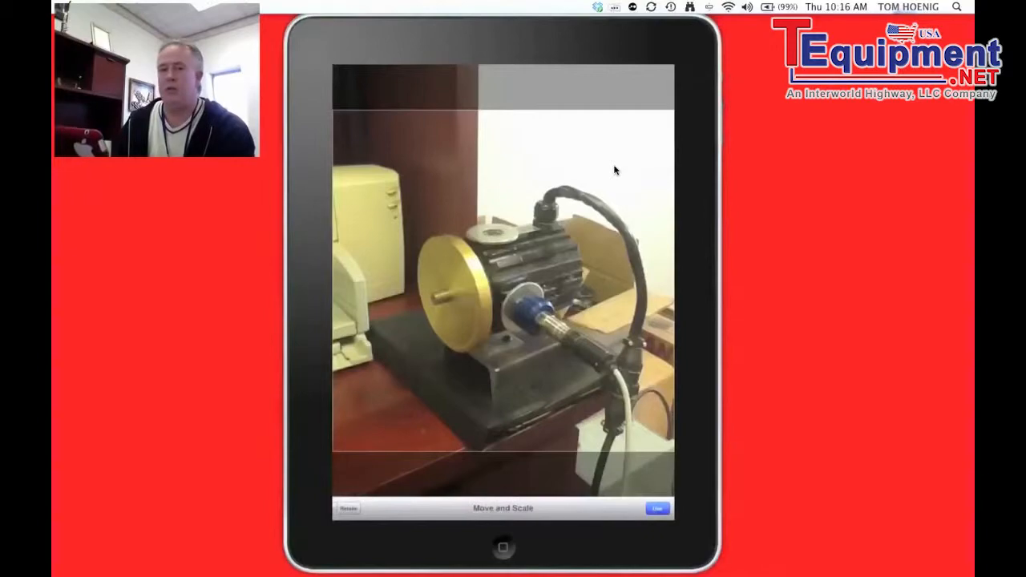
pyautogui.click(657, 508)
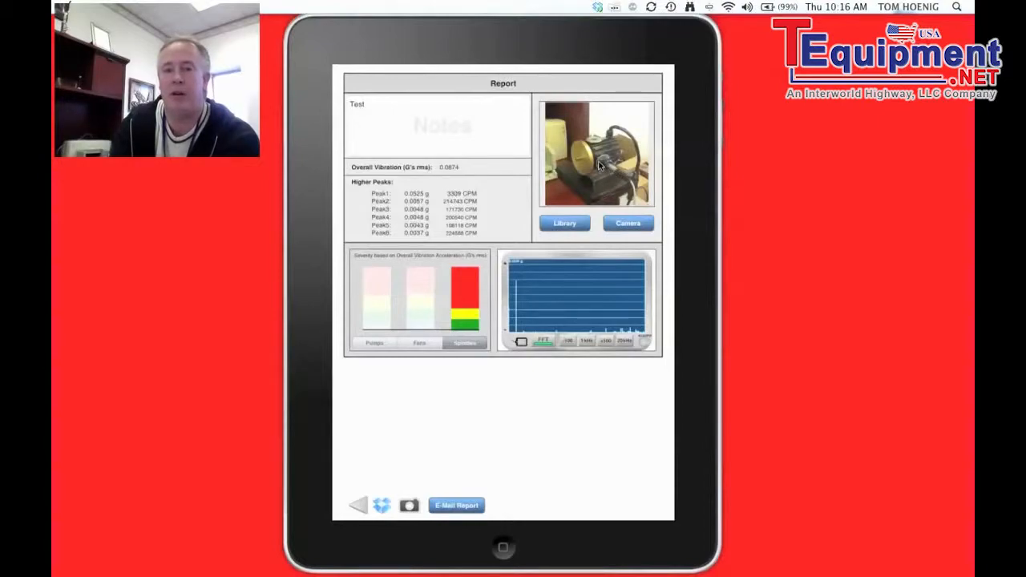
pyautogui.moveTo(561, 334)
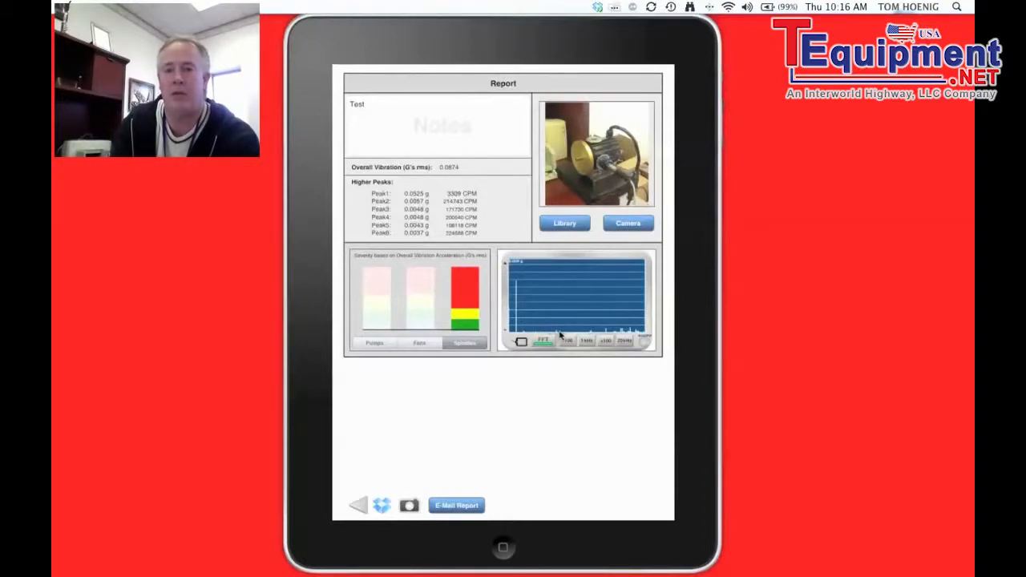
pyautogui.moveTo(527, 426)
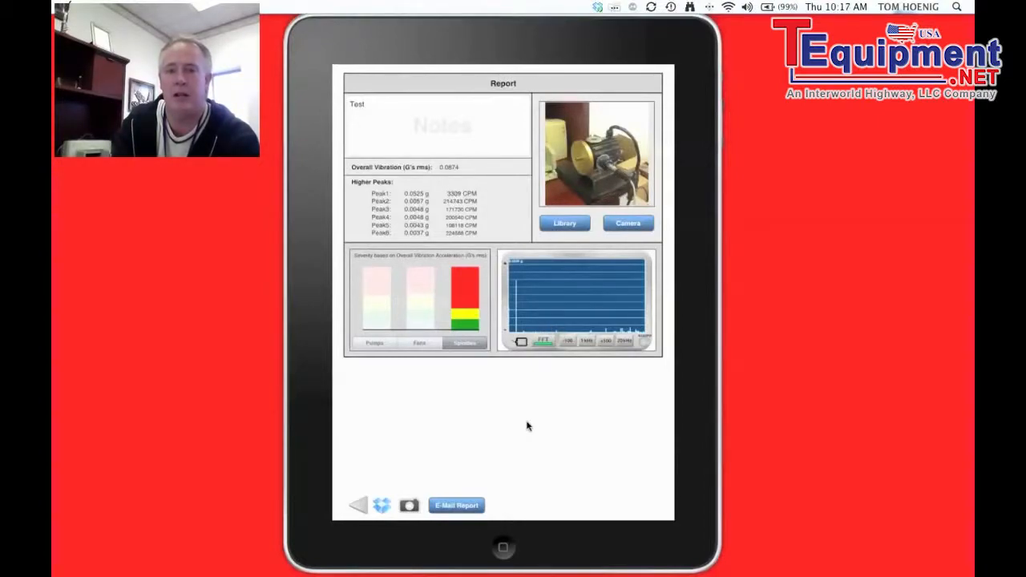
pyautogui.moveTo(458, 429)
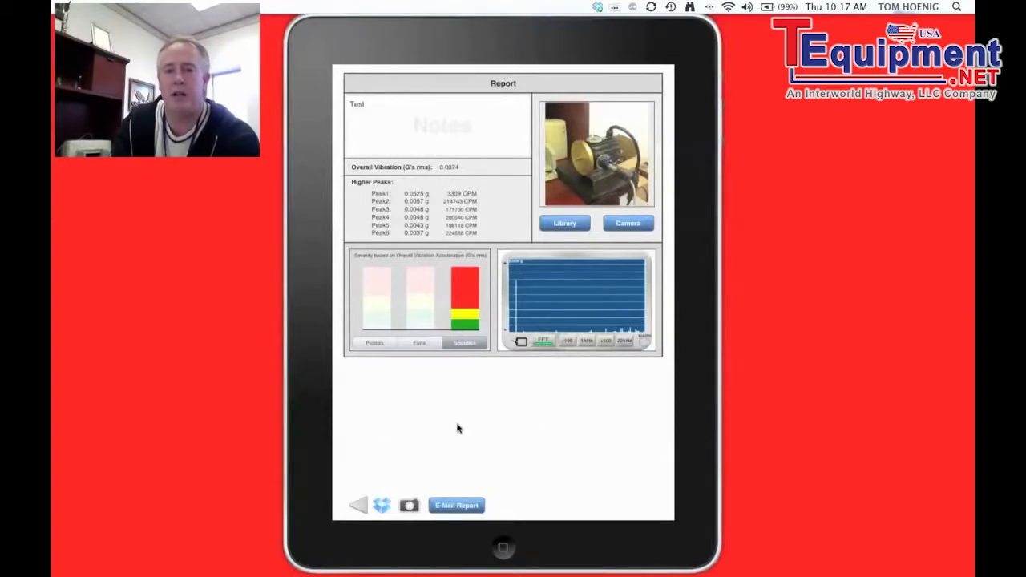
pyautogui.moveTo(399, 465)
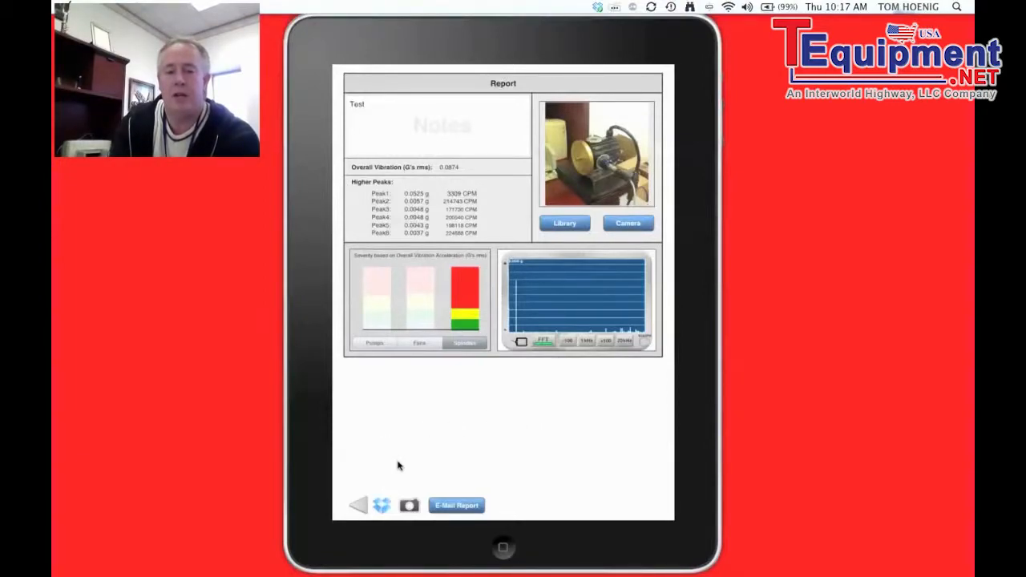
pyautogui.moveTo(383, 513)
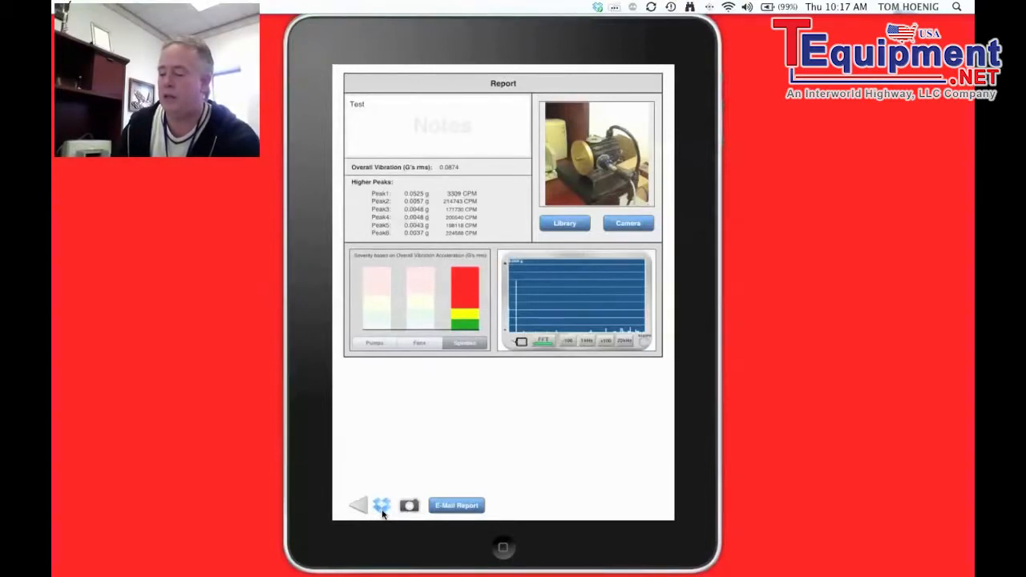
# Create machine MOTOR REDTEST in the Dropbox upload panel and select it
pyautogui.click(381, 504)
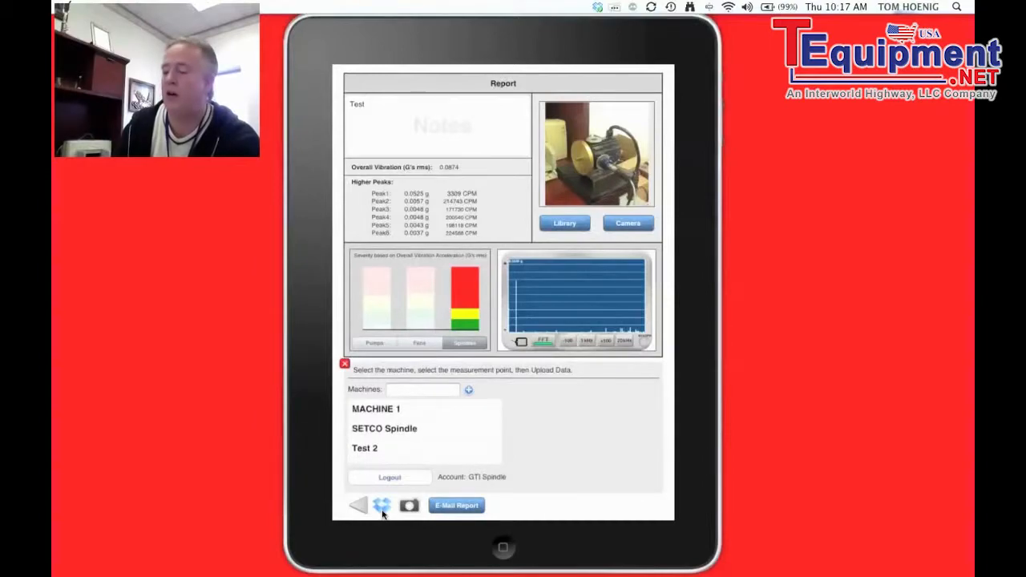
pyautogui.click(423, 389)
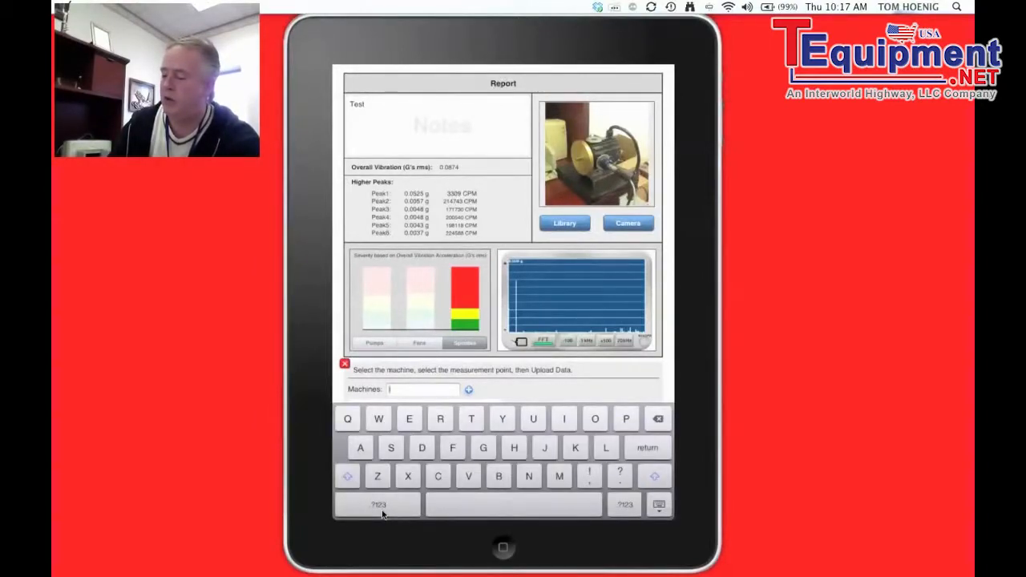
pyautogui.write('MOTOR REDTEST')
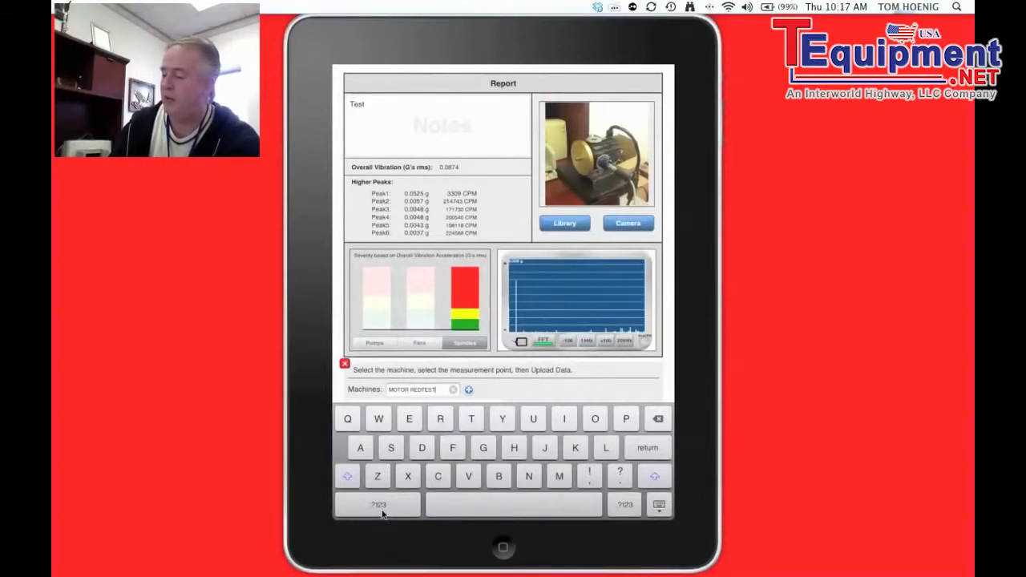
pyautogui.click(658, 504)
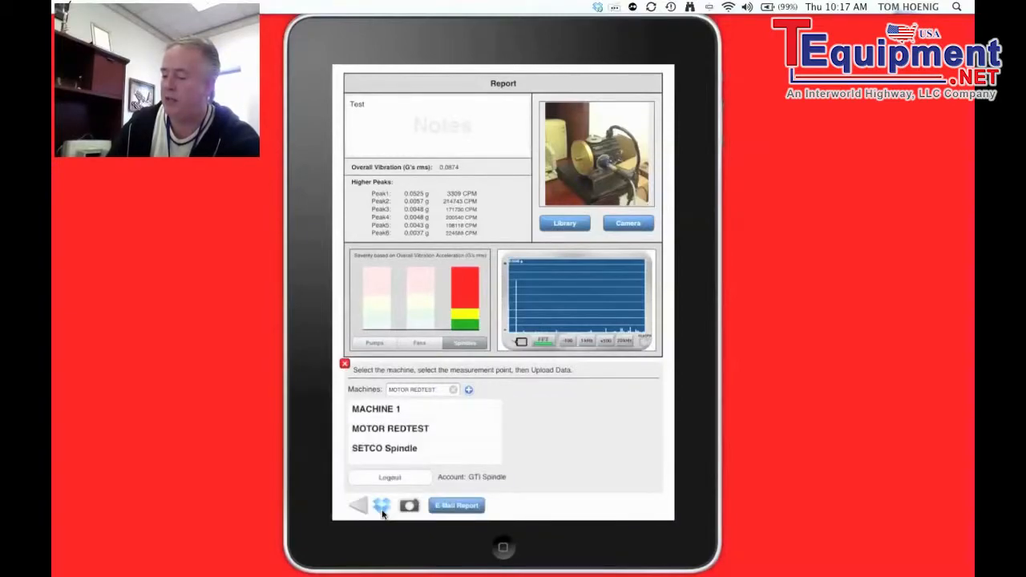
pyautogui.click(390, 428)
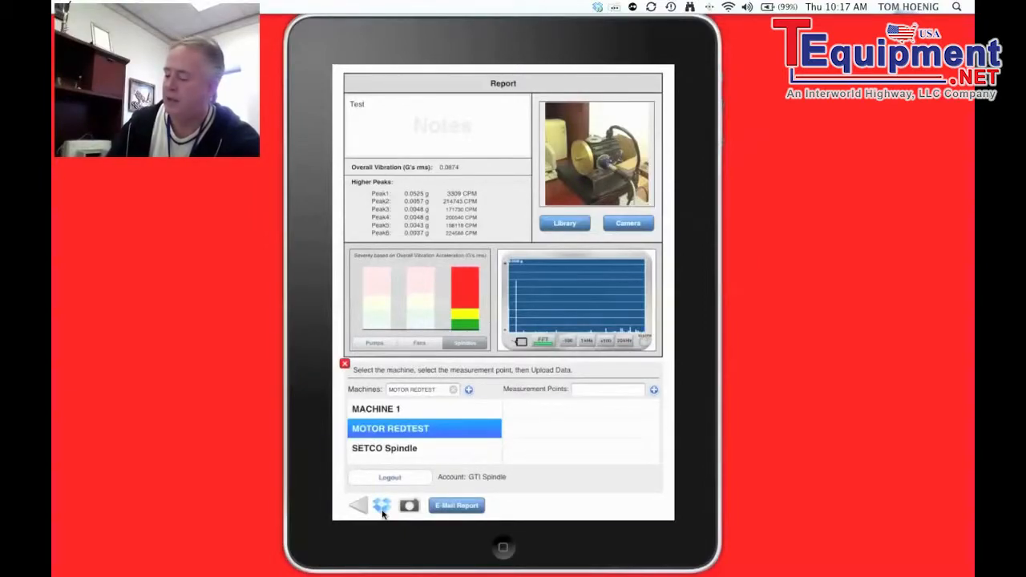
# Add and select measurement point H1, then upload the report data to Dropbox
pyautogui.click(607, 388)
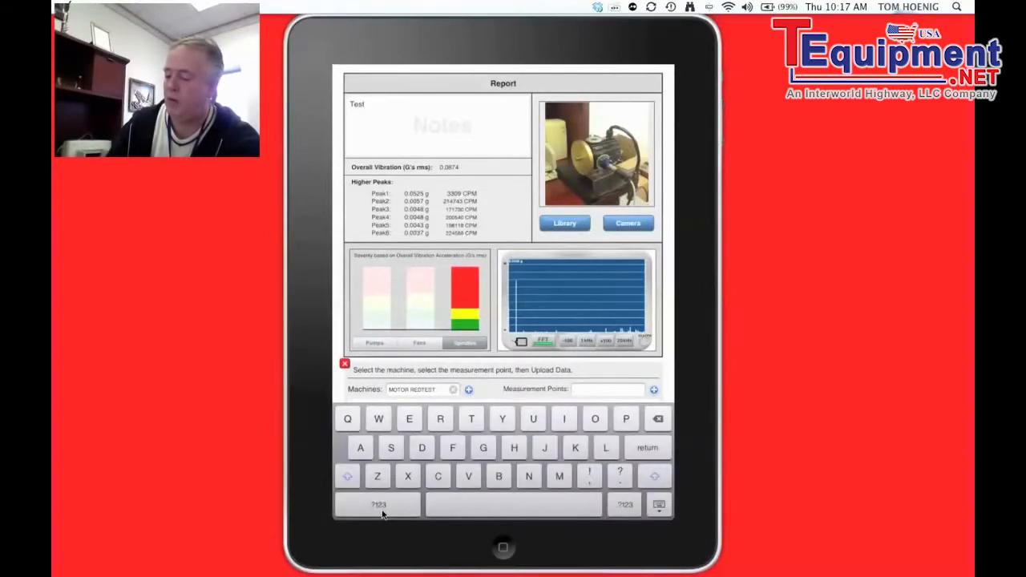
pyautogui.click(378, 504)
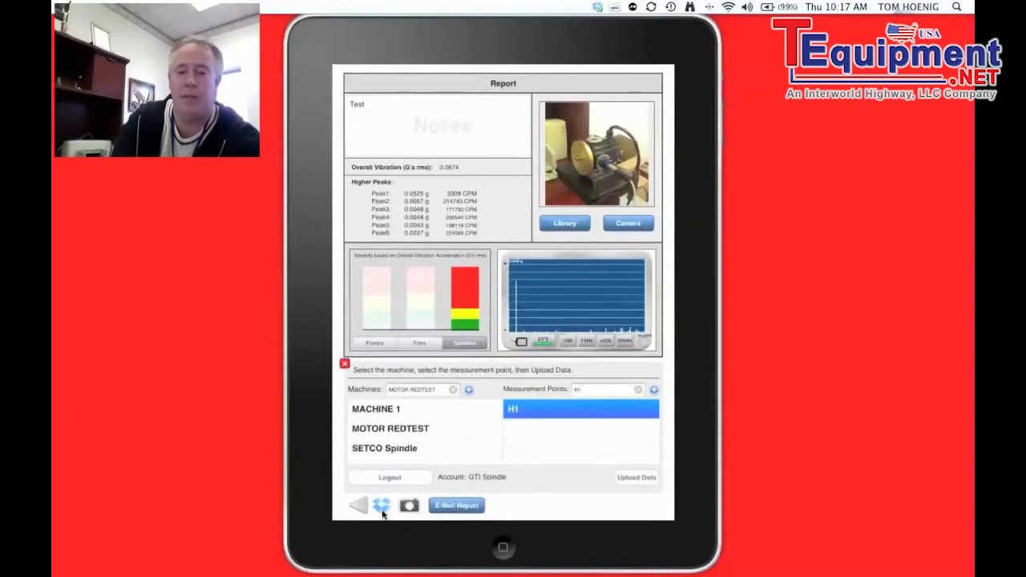
pyautogui.moveTo(453, 439)
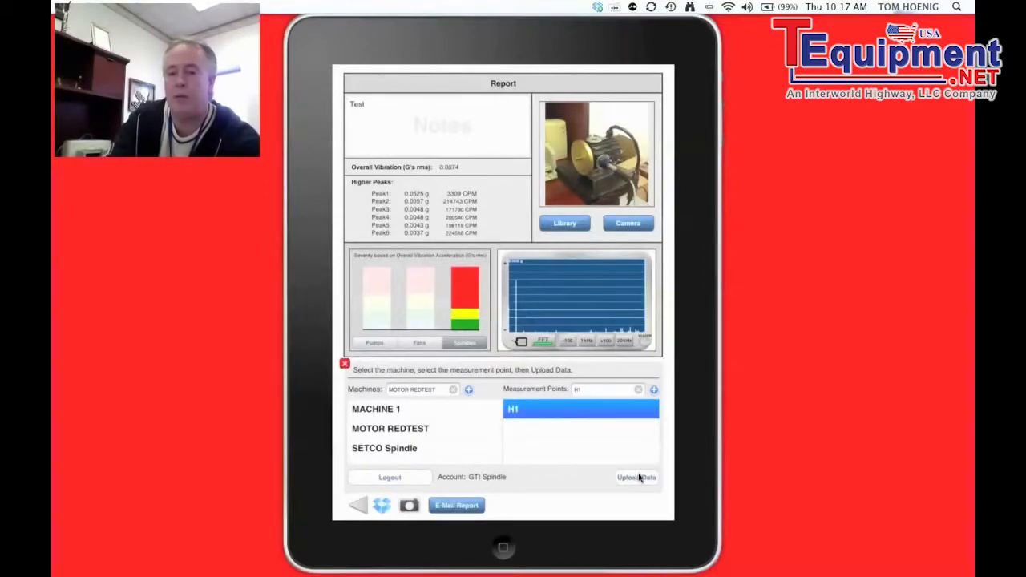
pyautogui.click(636, 477)
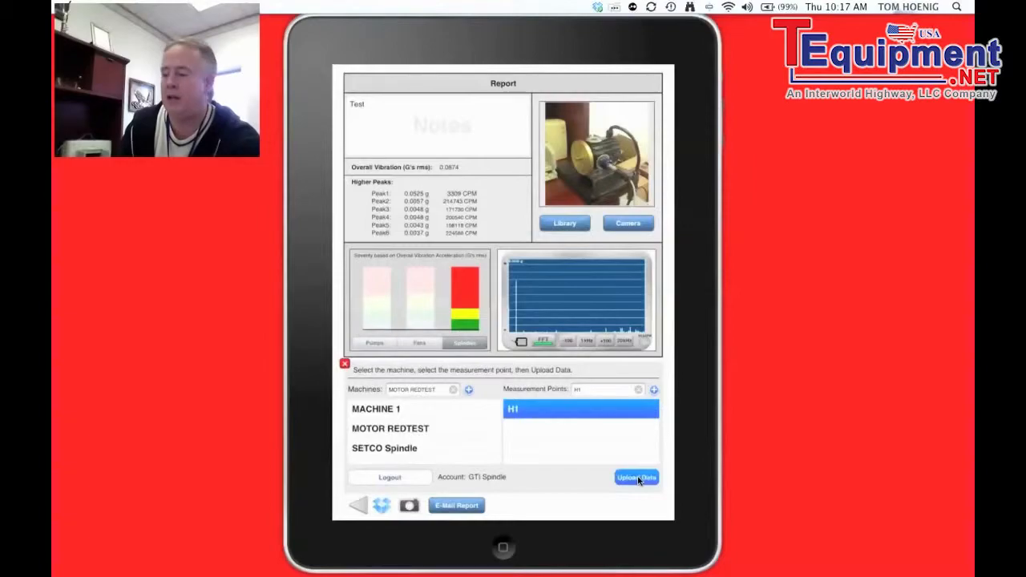
pyautogui.click(636, 477)
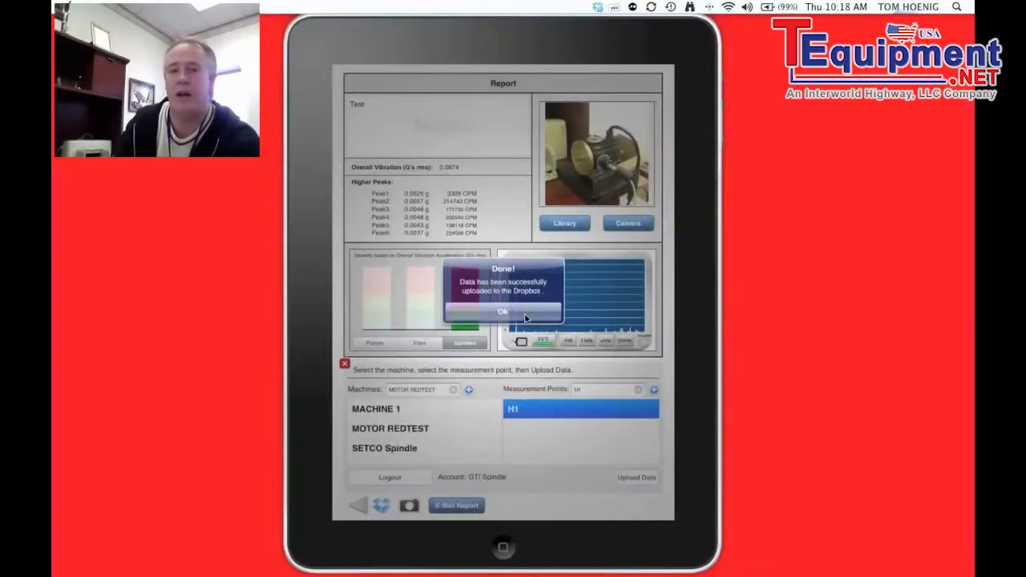
# Dismiss the Done! upload alert and go back to the iPad home screen
pyautogui.click(502, 311)
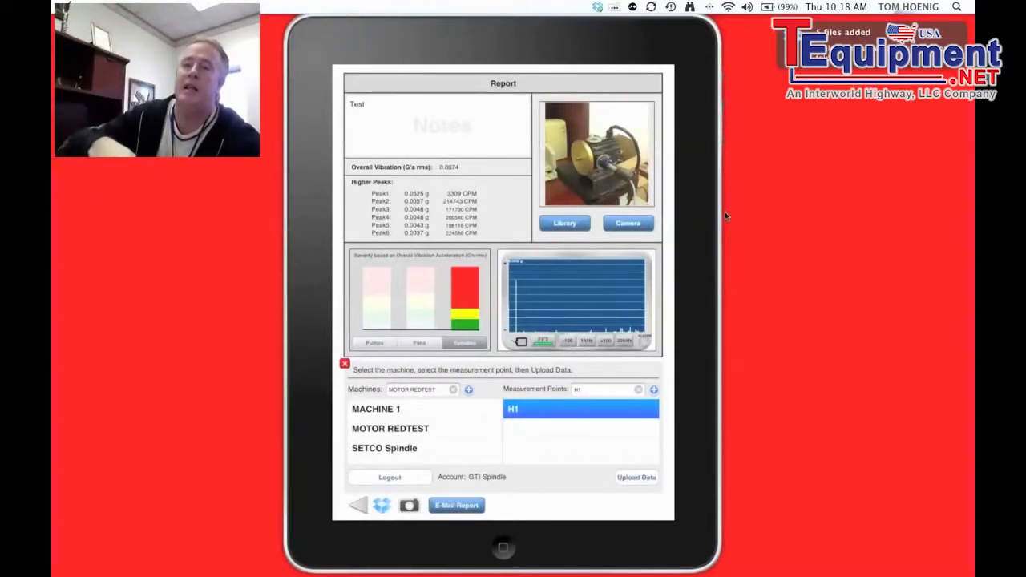
pyautogui.moveTo(589, 250)
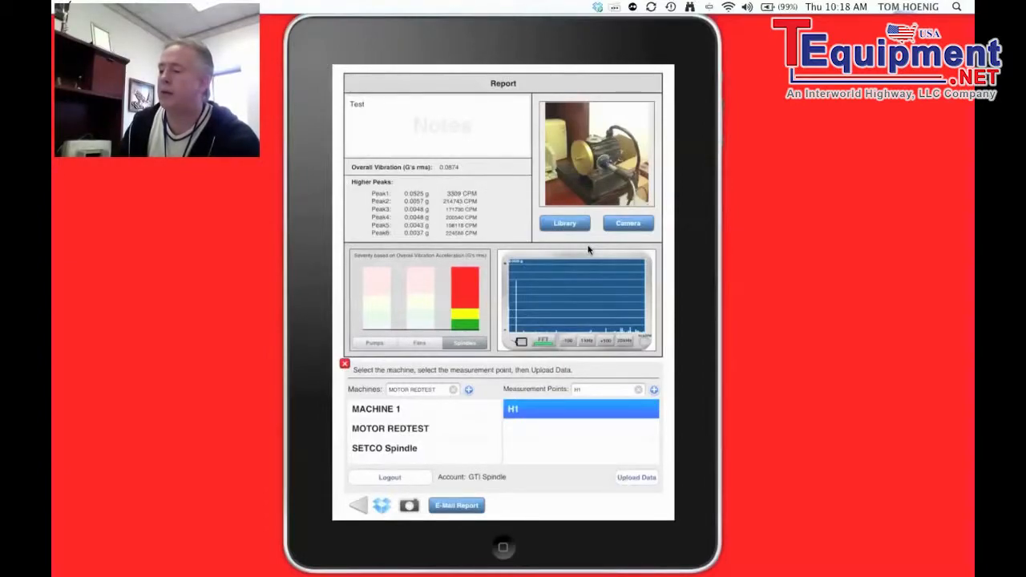
pyautogui.click(502, 549)
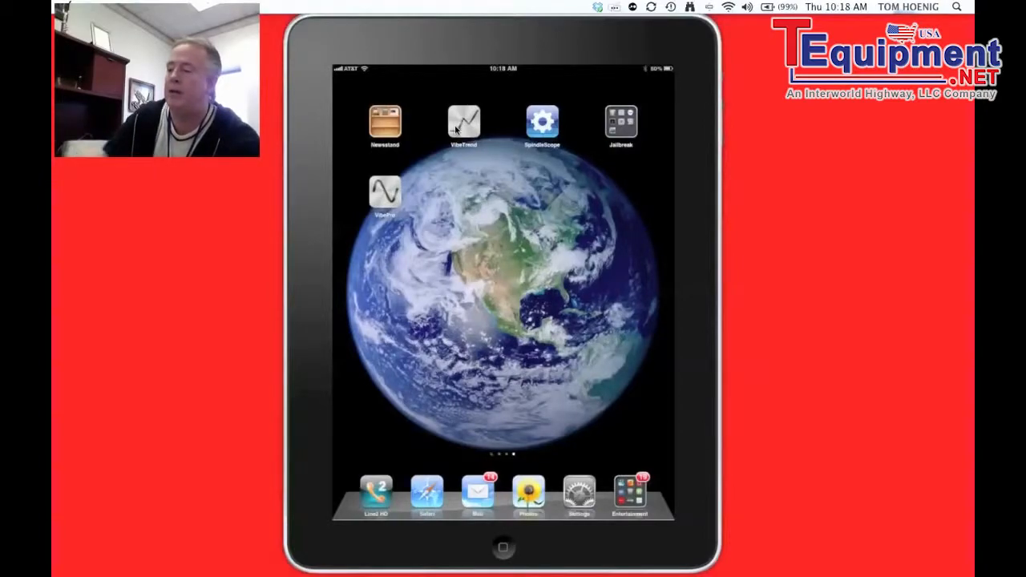
# Launch VibeTrend, view MOTOR REDTEST's points, then select SETCO Spindle
pyautogui.click(463, 122)
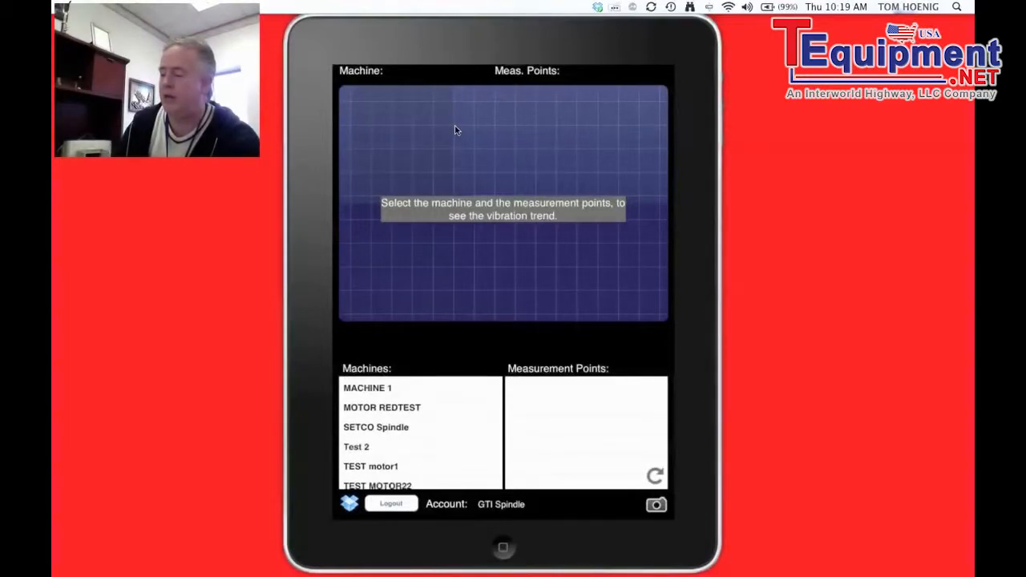
pyautogui.click(382, 406)
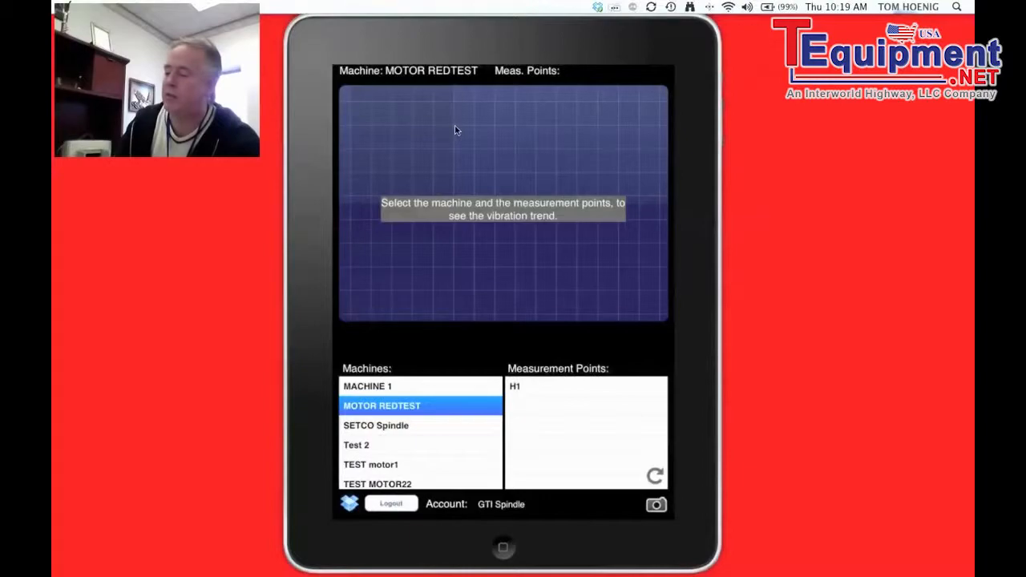
pyautogui.click(375, 424)
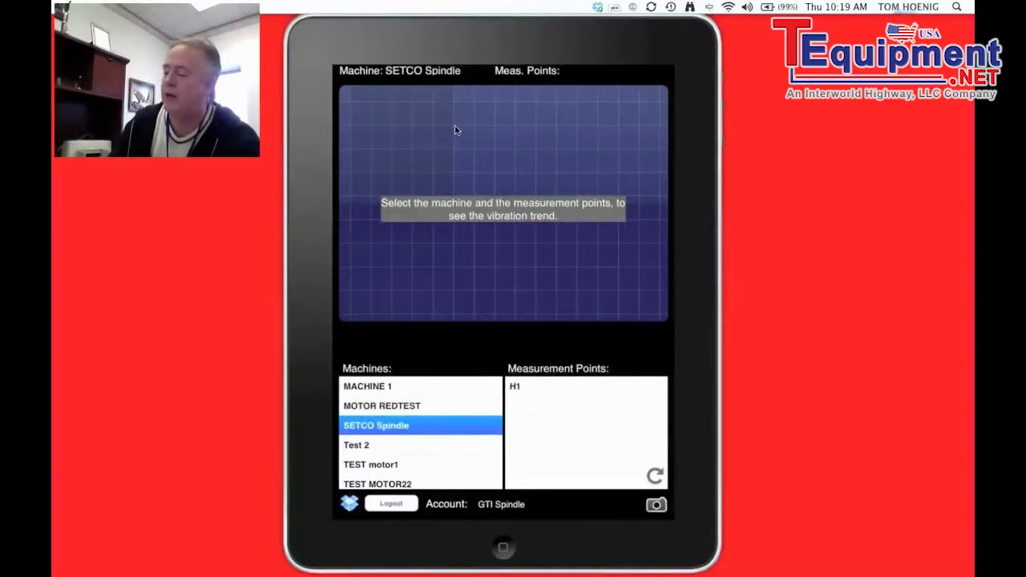
# Plot the SETCO Spindle velocity RMS trend at measurement point H1
pyautogui.click(515, 386)
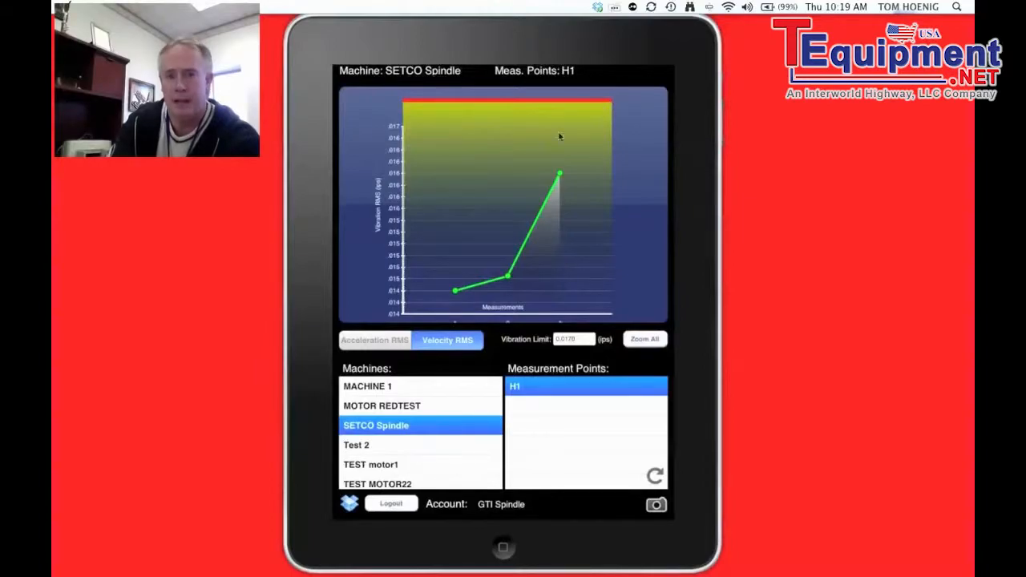
pyautogui.moveTo(456, 229)
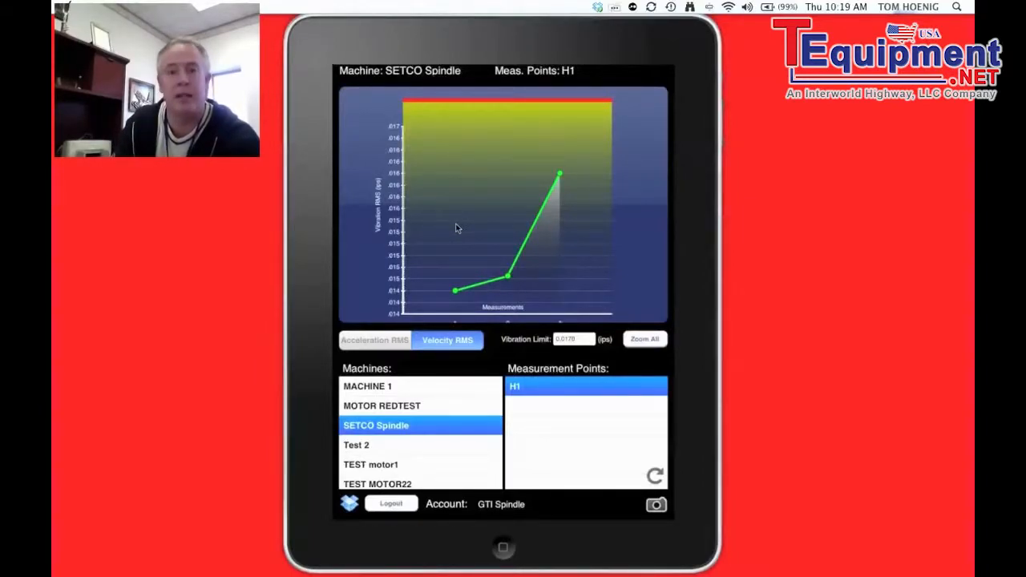
pyautogui.moveTo(599, 91)
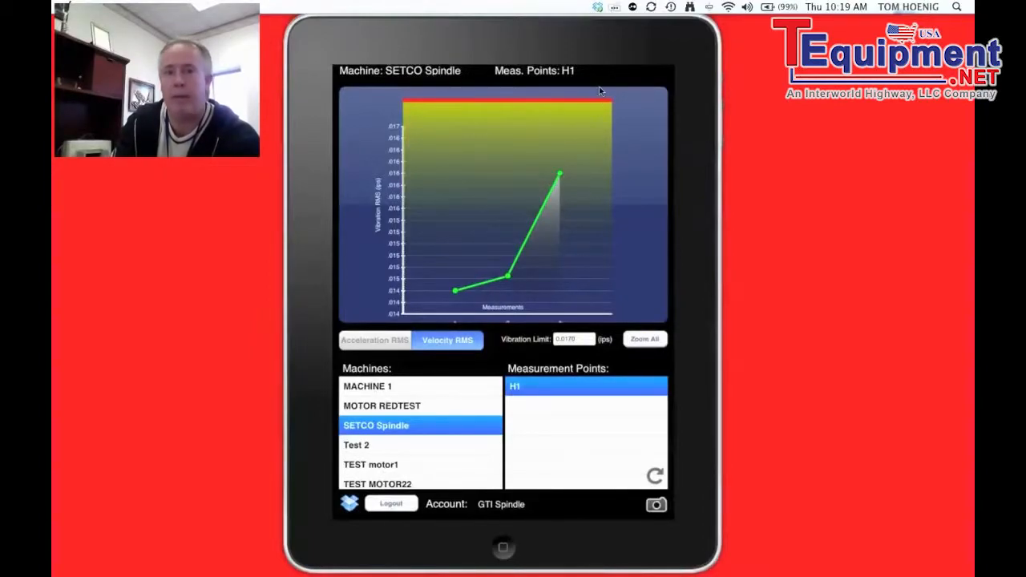
pyautogui.moveTo(543, 228)
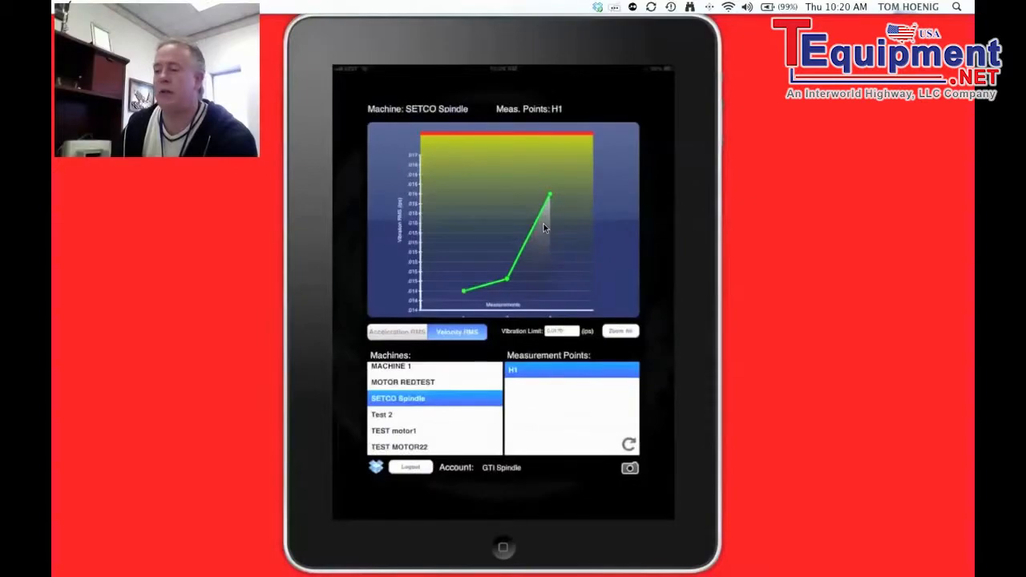
# Exit VibeTrend to the home screen and reselect the iPad for mirroring
pyautogui.click(502, 548)
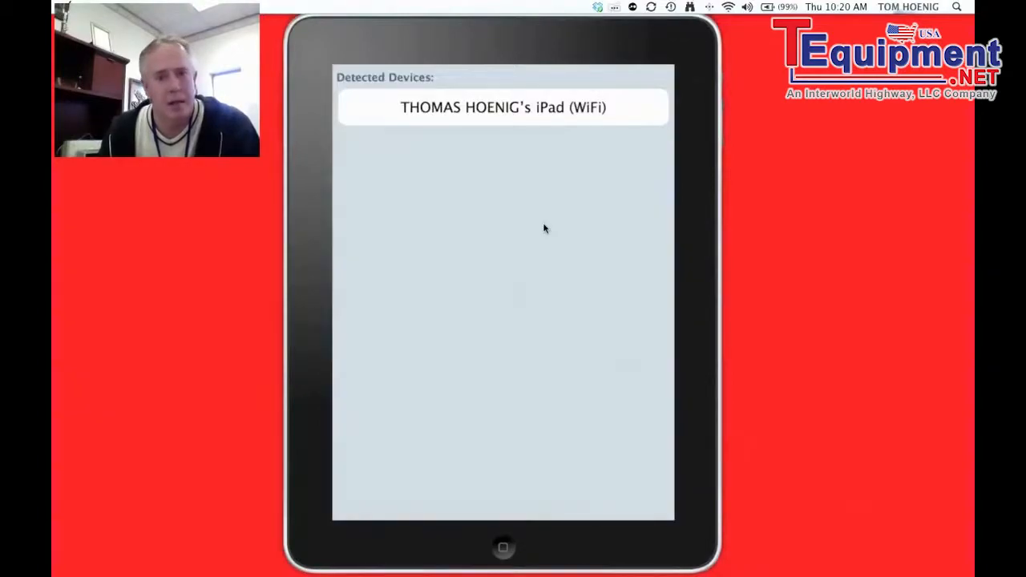
pyautogui.click(502, 107)
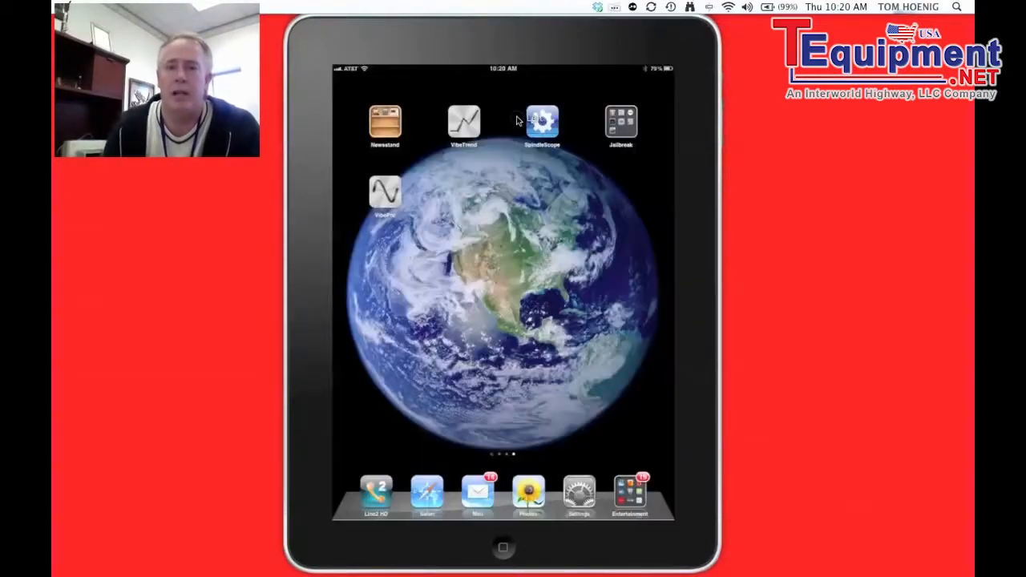